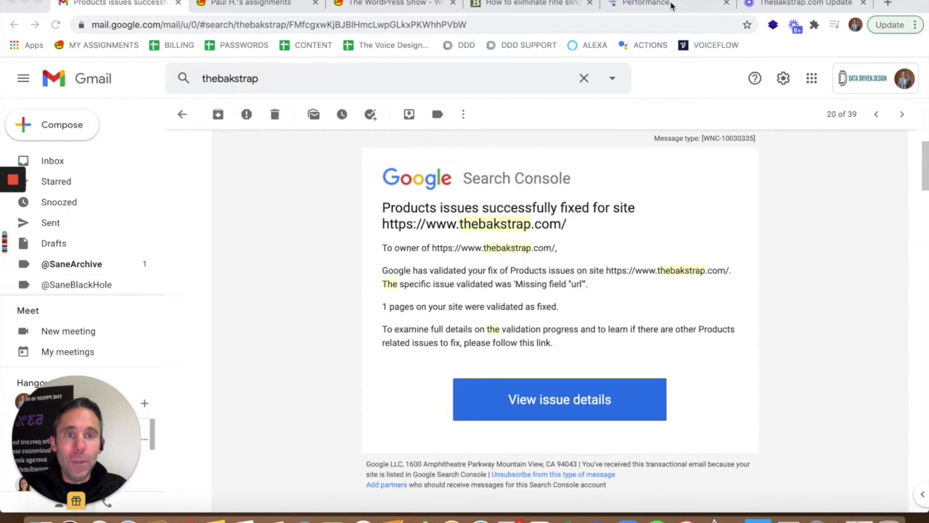
Review the live Bakstrap site, the thebakstrap.com Performance report, and the products-issue-fixed email
click(530, 3)
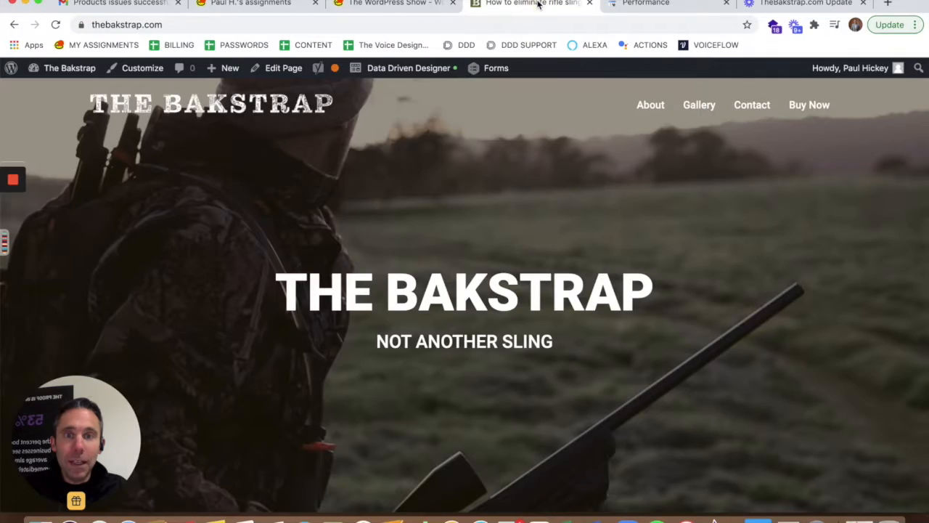
mouse_move(645, 3)
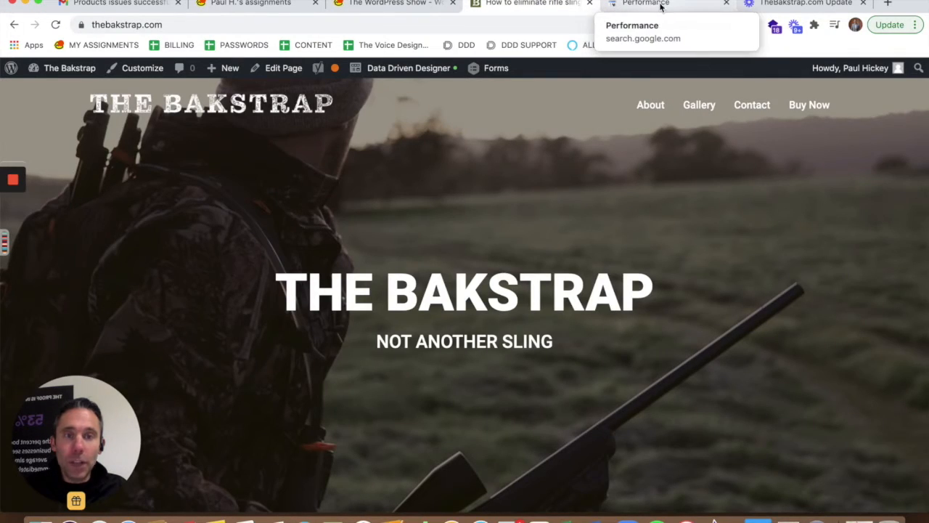
click(646, 3)
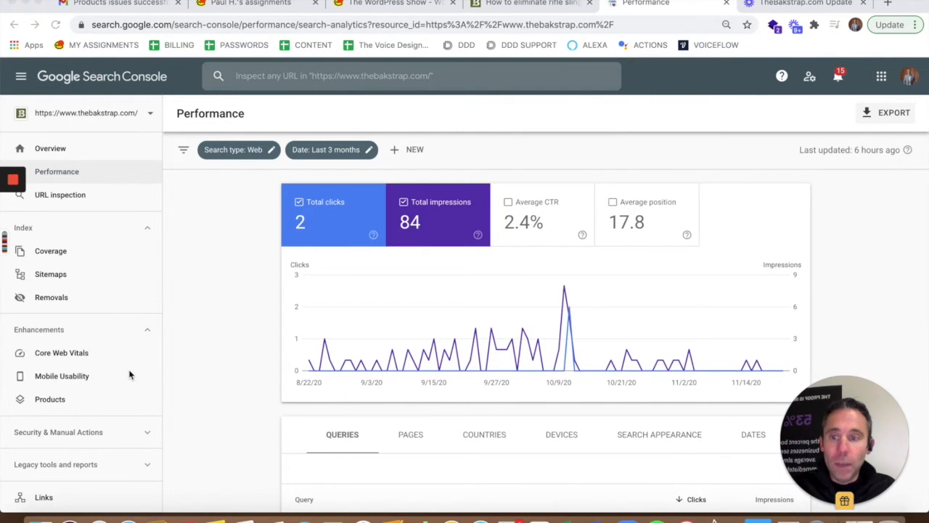
mouse_move(52, 401)
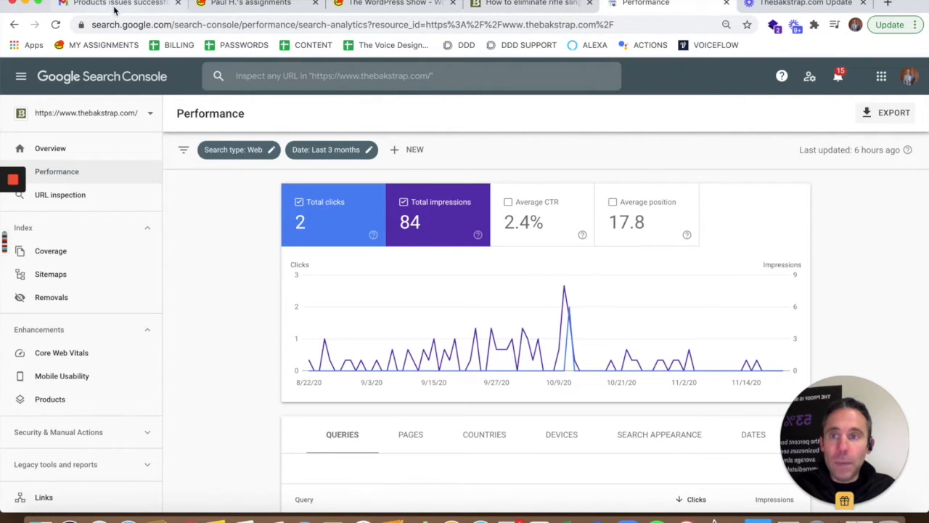
click(116, 4)
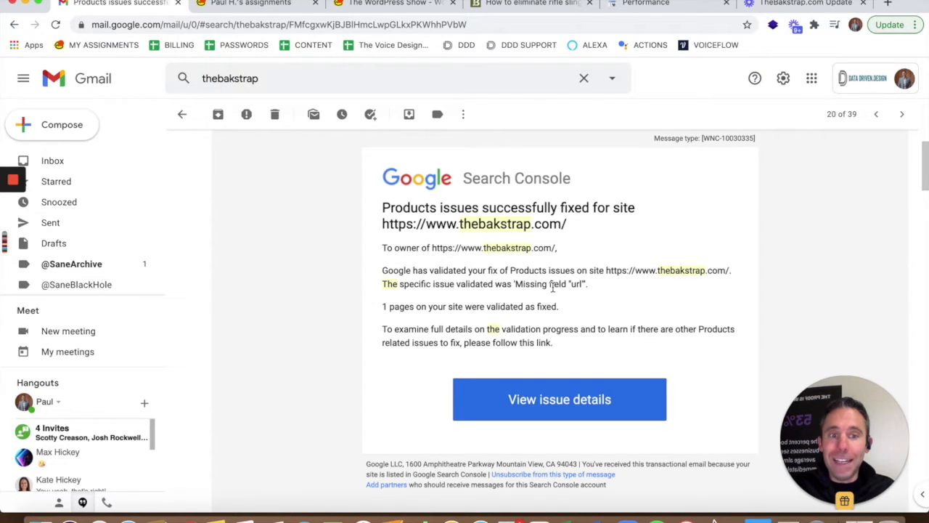
mouse_move(603, 141)
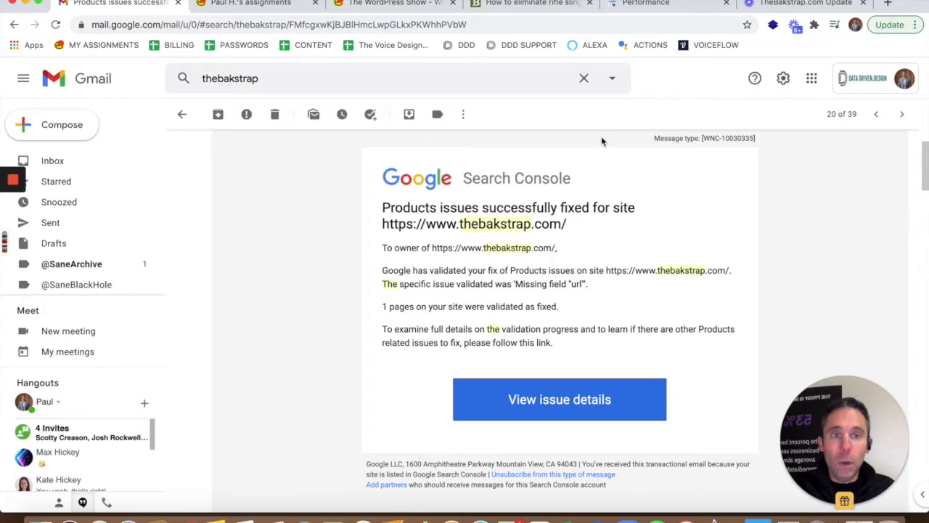
mouse_move(520, 3)
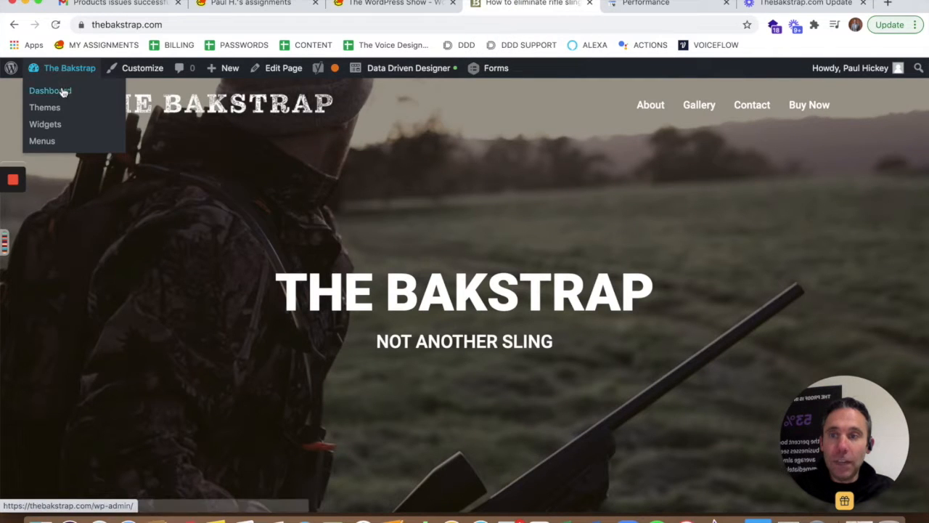
Go to the WordPress dashboard and view Installed Plugins down to WP SEO Structured Data Schema Pro 1.3.12
click(49, 90)
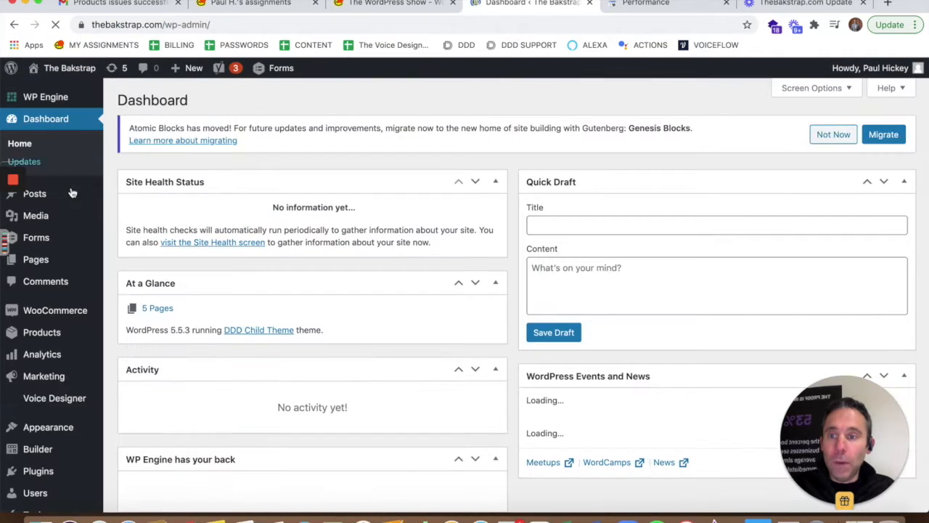
scroll(down, 3)
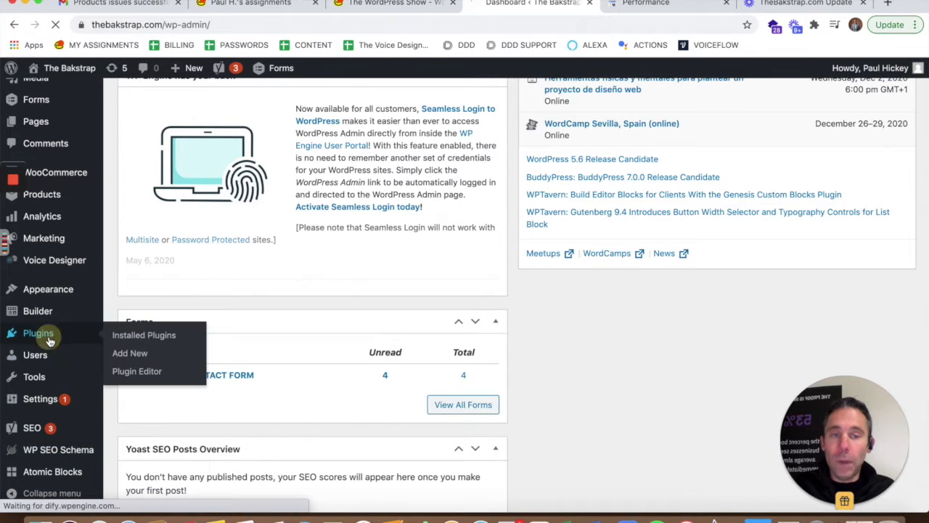
click(144, 333)
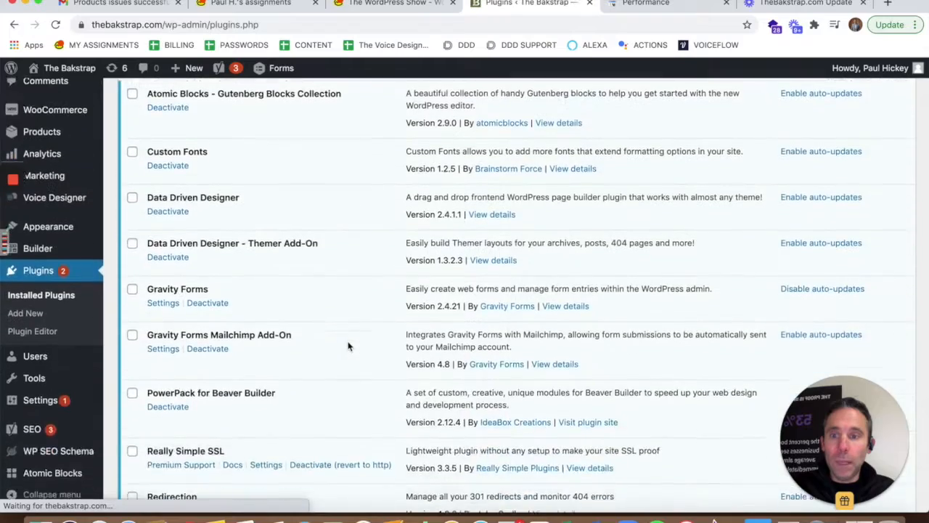
scroll(down, 3)
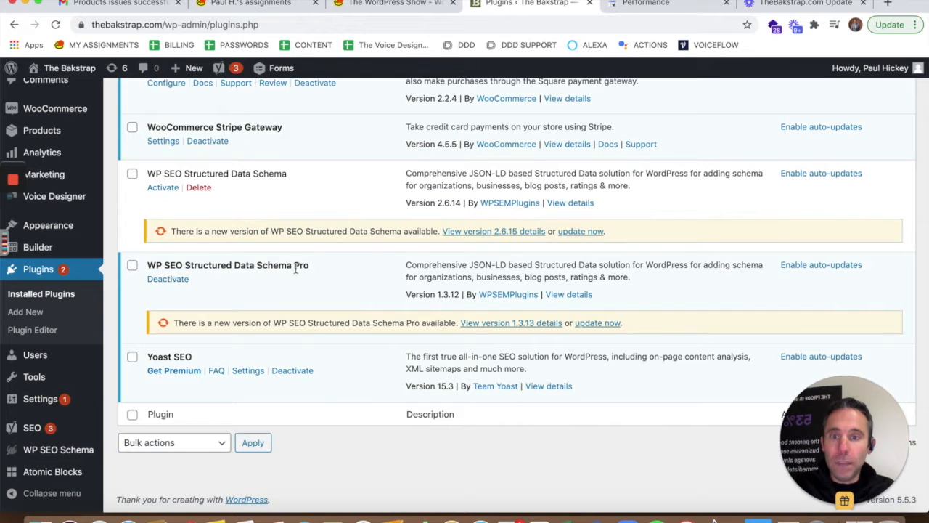
mouse_move(162, 337)
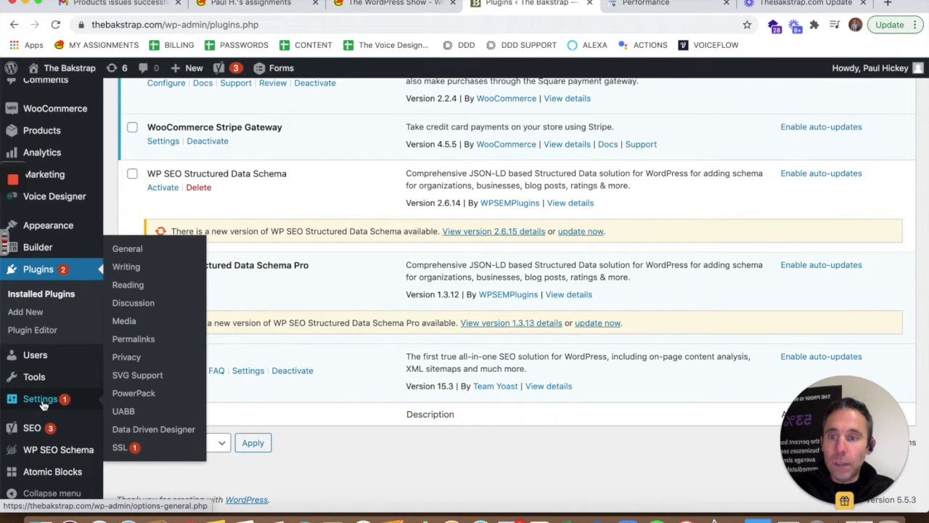
Check the WP SEO Schema sitewide settings for post, page and product, then view WooCommerce Products
click(58, 449)
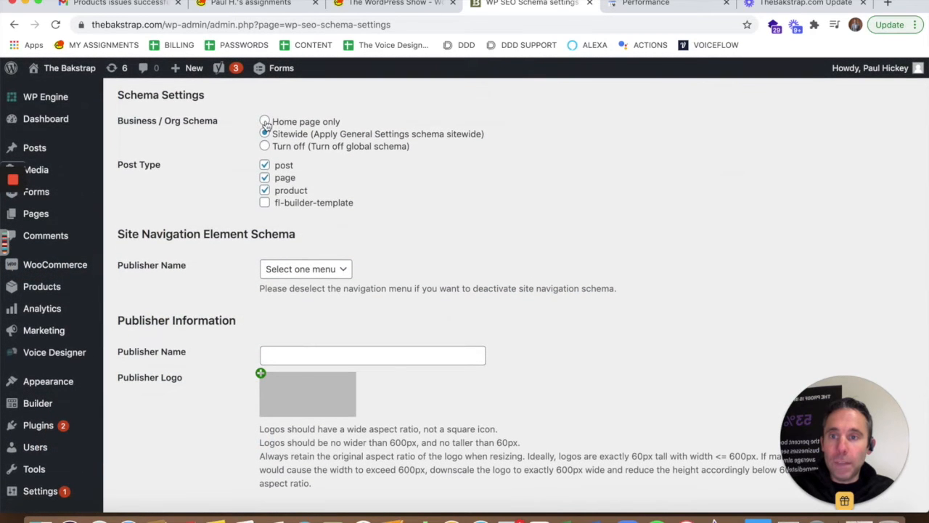
click(264, 134)
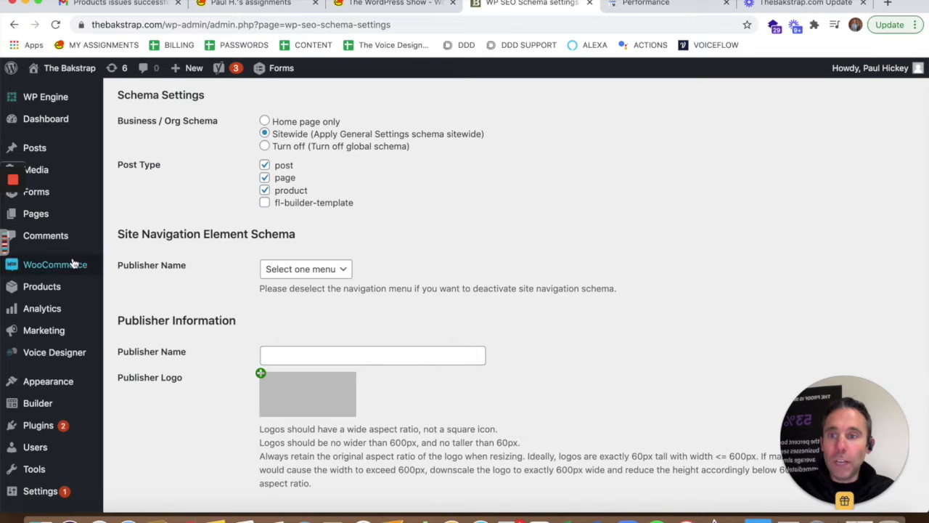
click(40, 286)
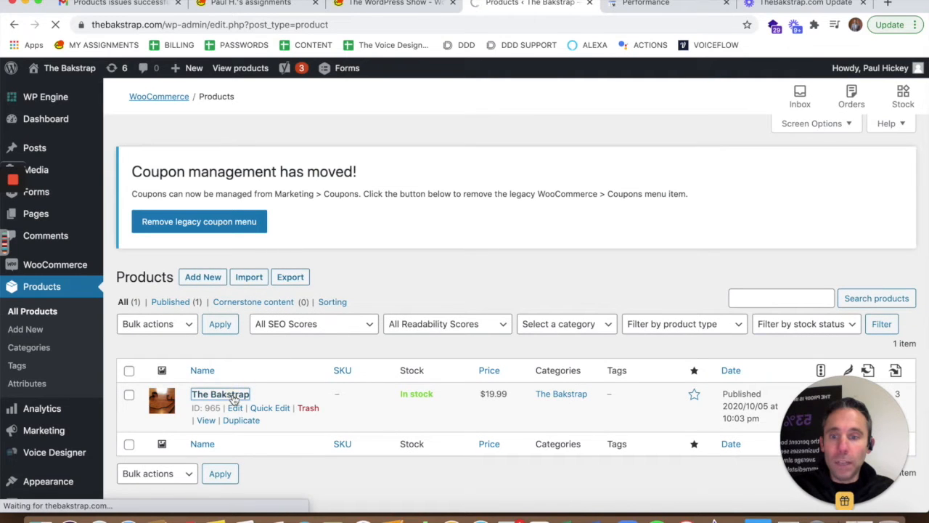
Edit The Bakstrap product and review its schema brand, MPN identifier and rating fields
click(233, 406)
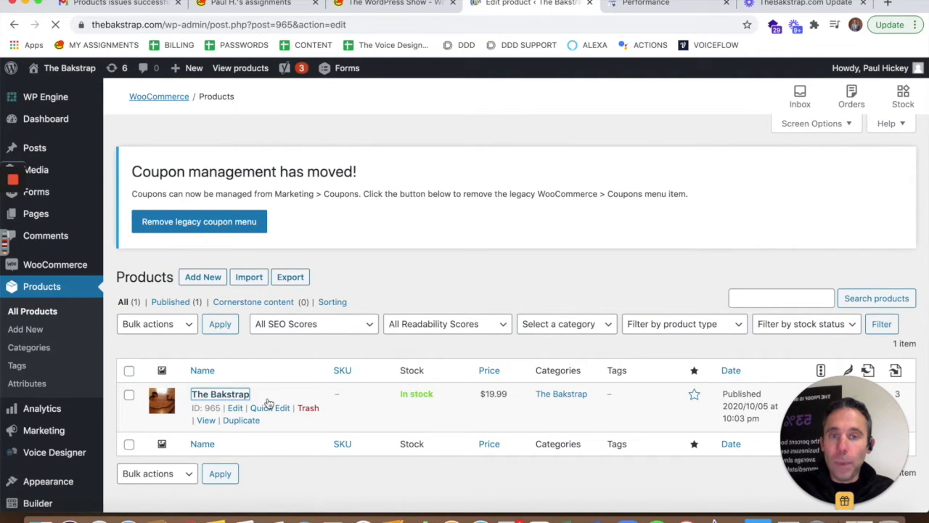
click(220, 393)
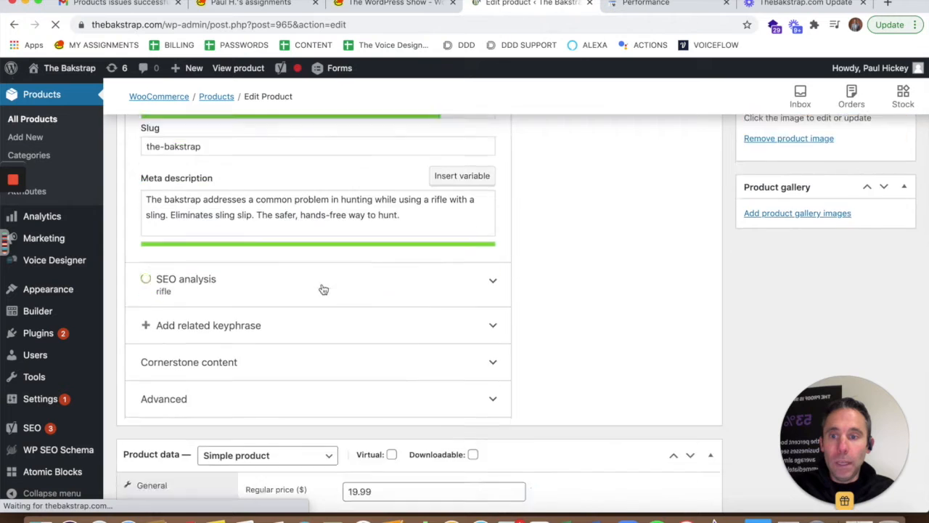
scroll(down, 3)
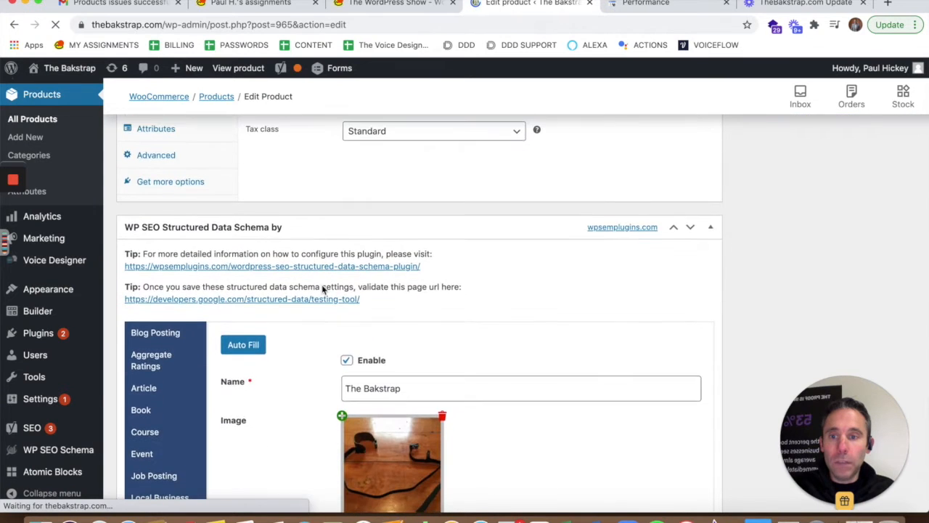
scroll(down, 3)
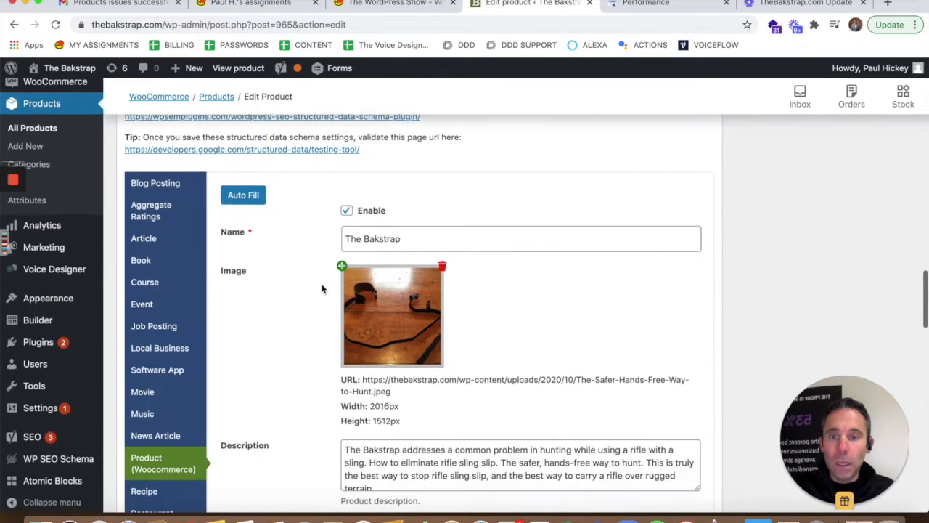
scroll(down, 3)
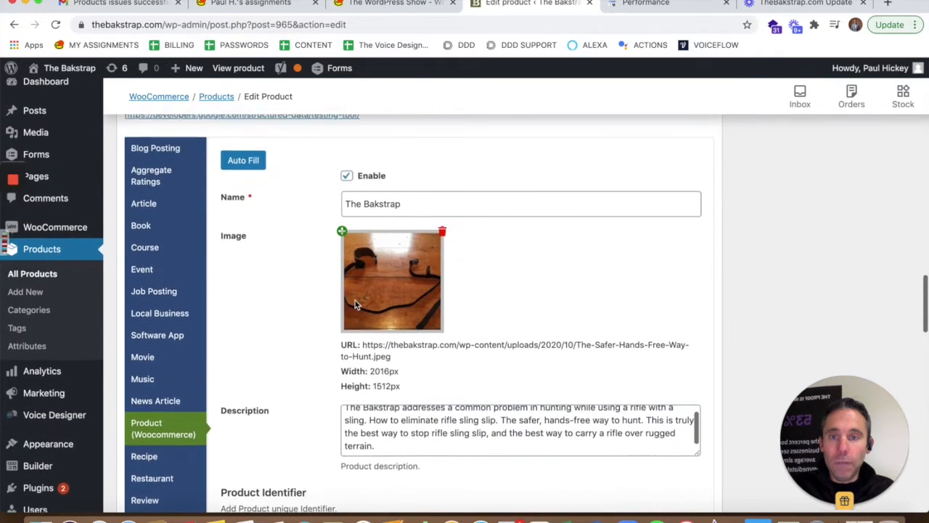
scroll(down, 3)
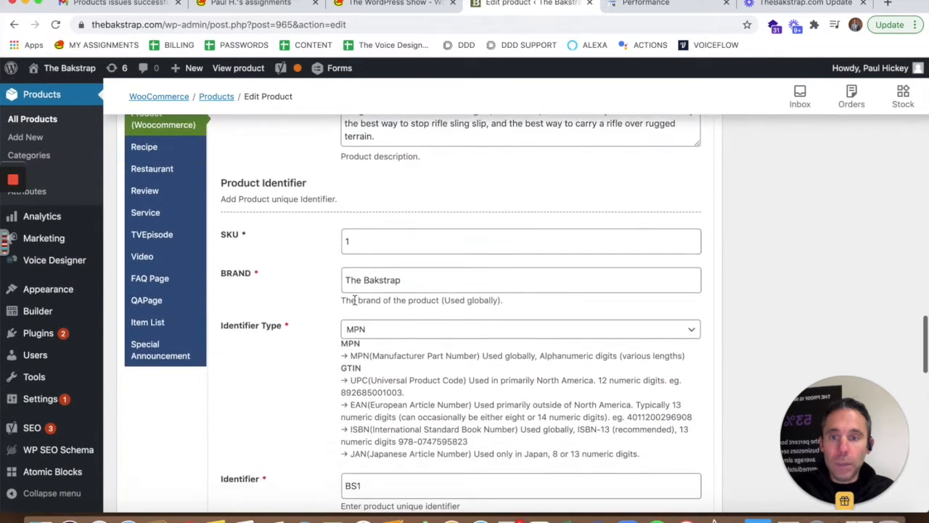
scroll(down, 3)
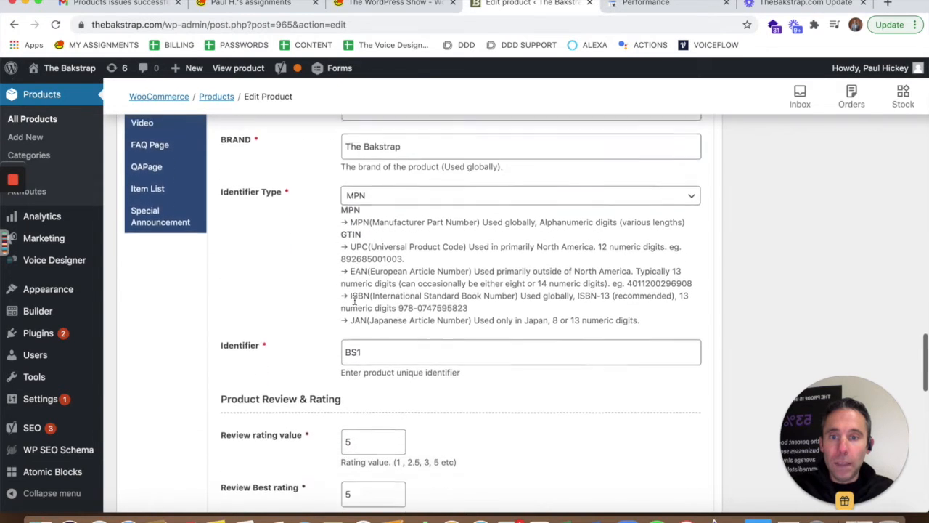
Review the USD price, availability and URL schema fields, then return to the Performance report
scroll(down, 3)
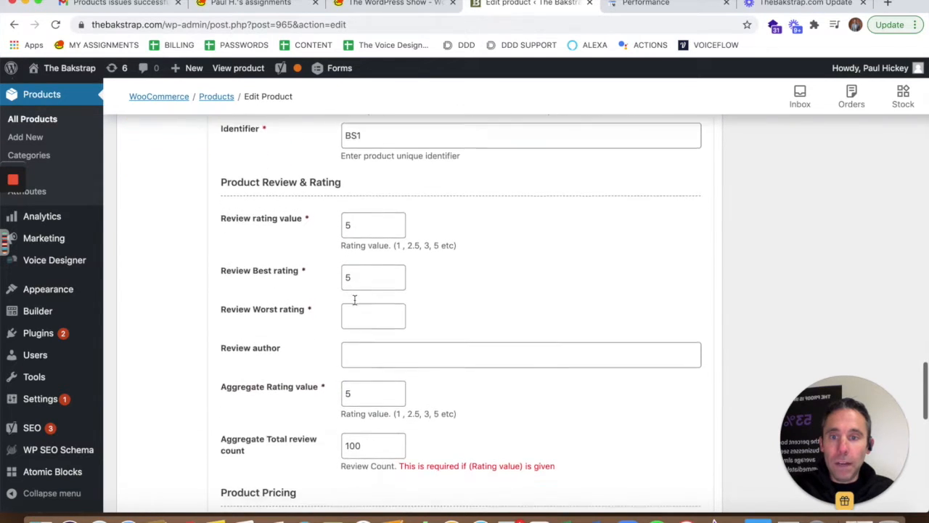
scroll(down, 3)
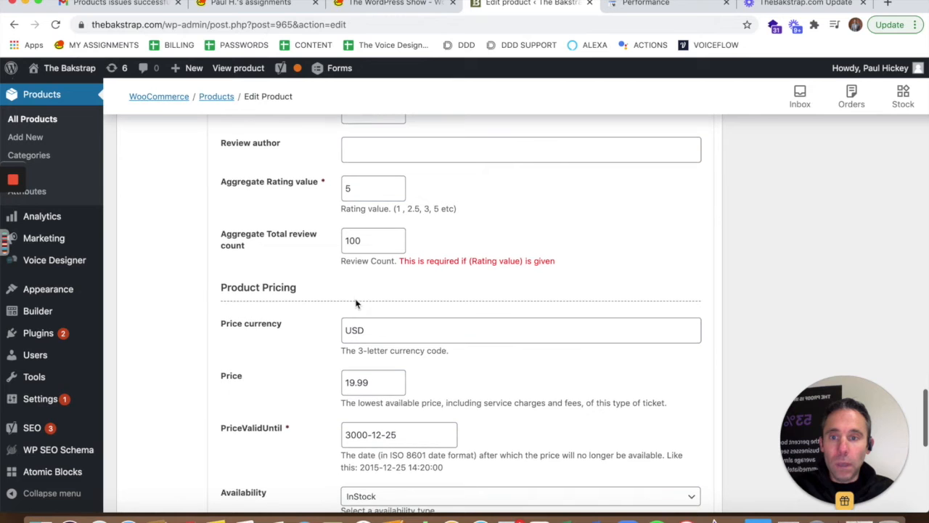
scroll(down, 3)
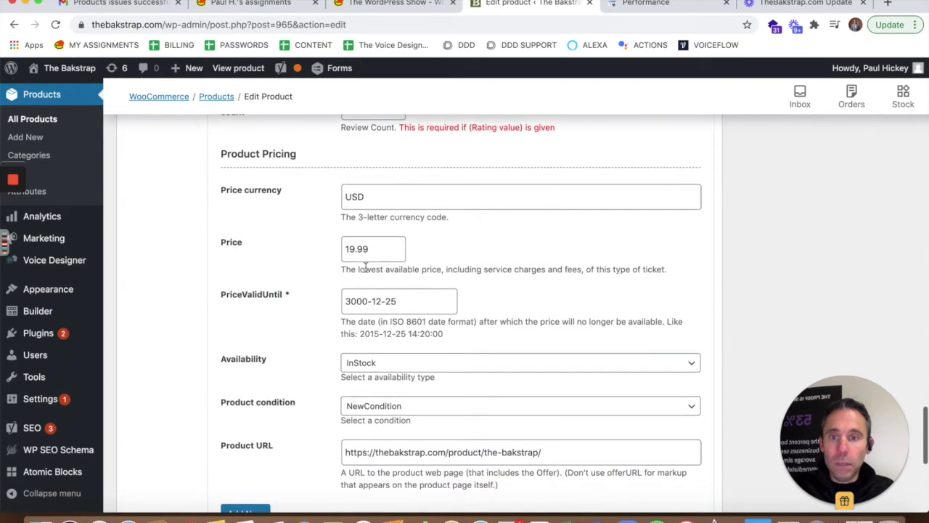
scroll(down, 3)
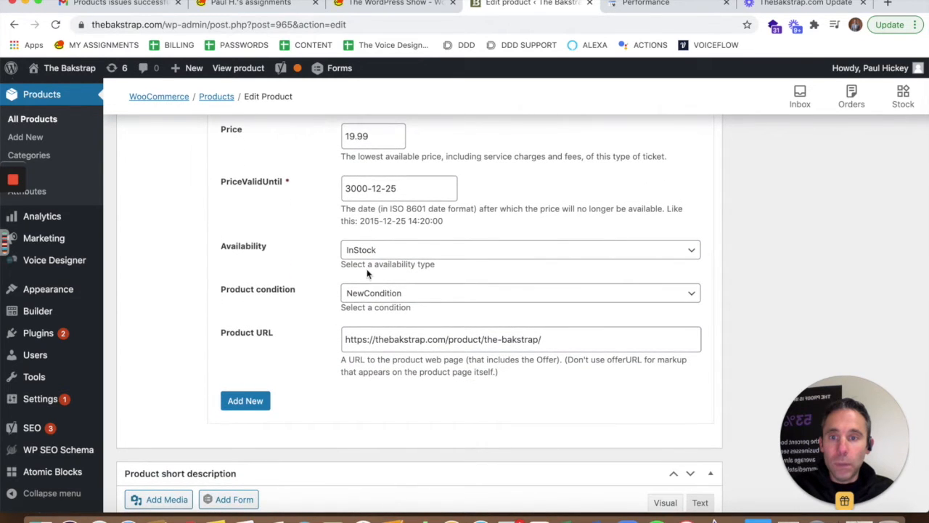
scroll(down, 3)
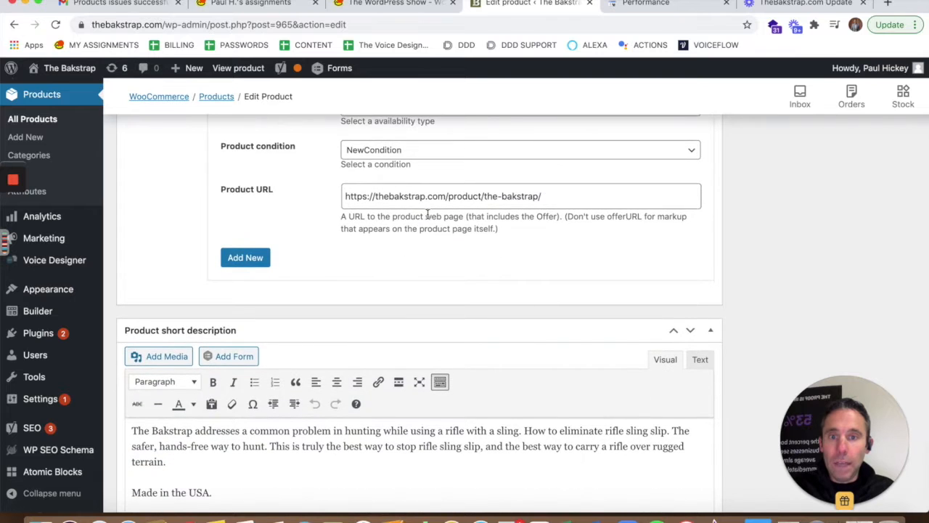
scroll(down, 3)
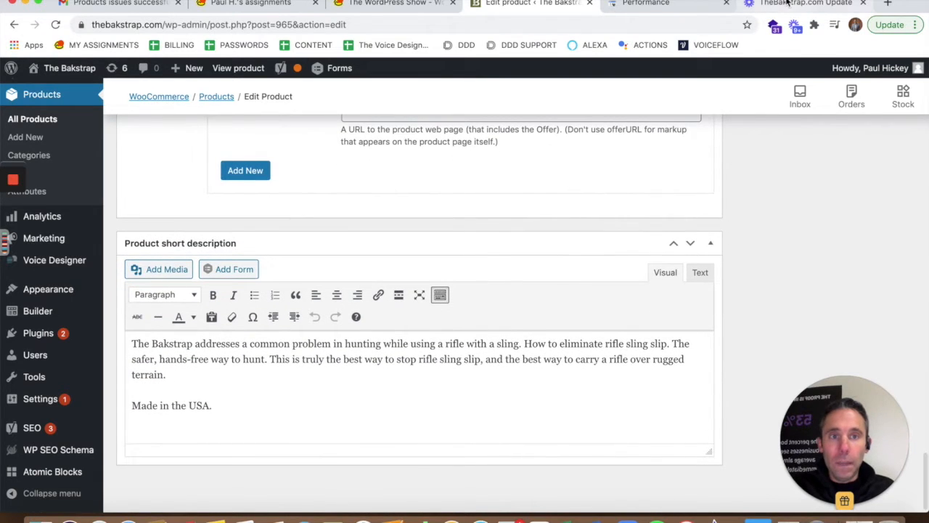
click(645, 3)
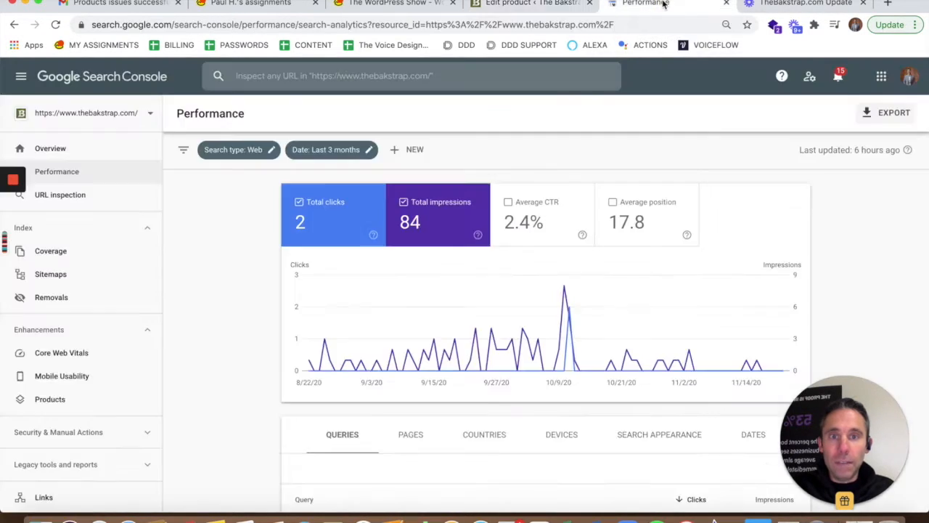
Play the TheBakstrap.com Update Loom video showing seven Products warnings such as missing brand and sku
click(804, 3)
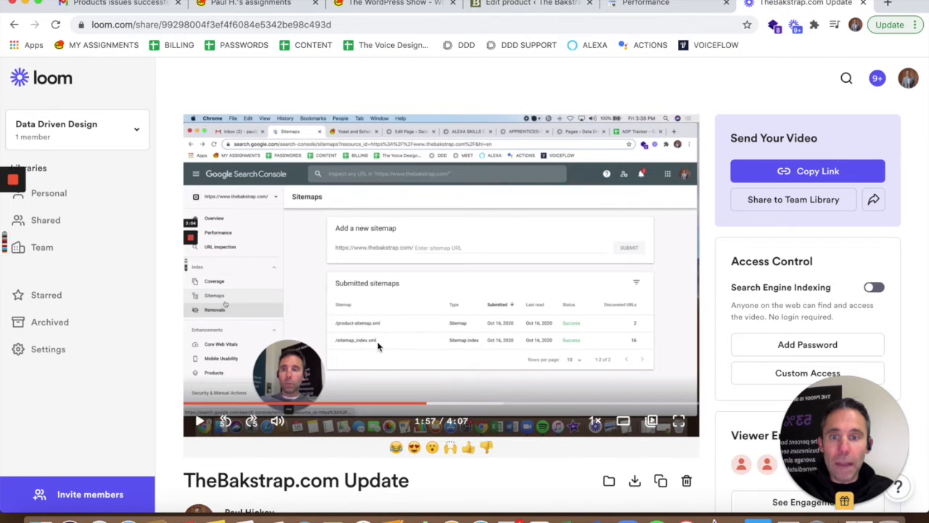
mouse_move(200, 421)
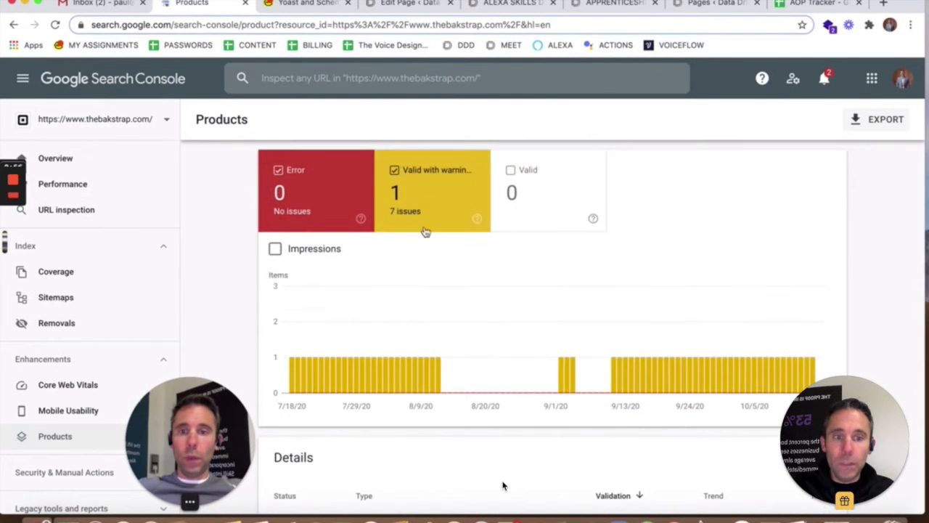
scroll(down, 3)
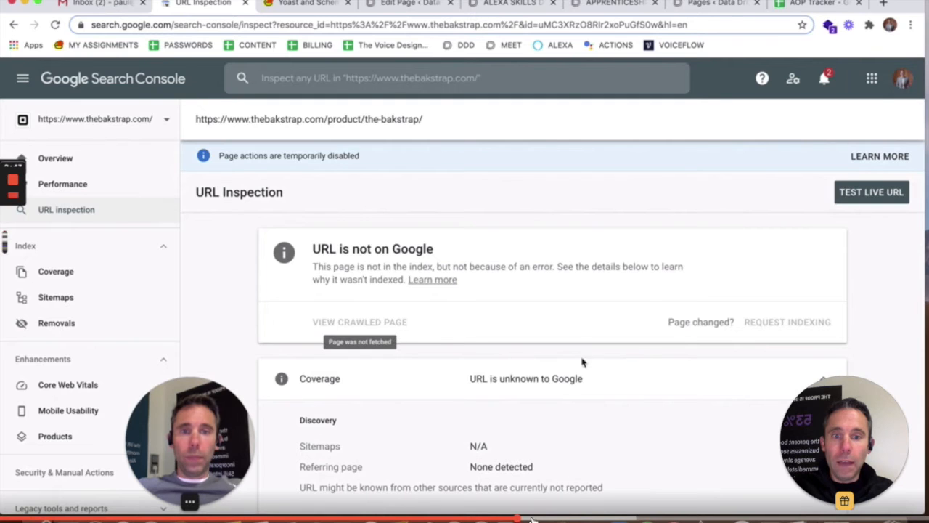
scroll(down, 3)
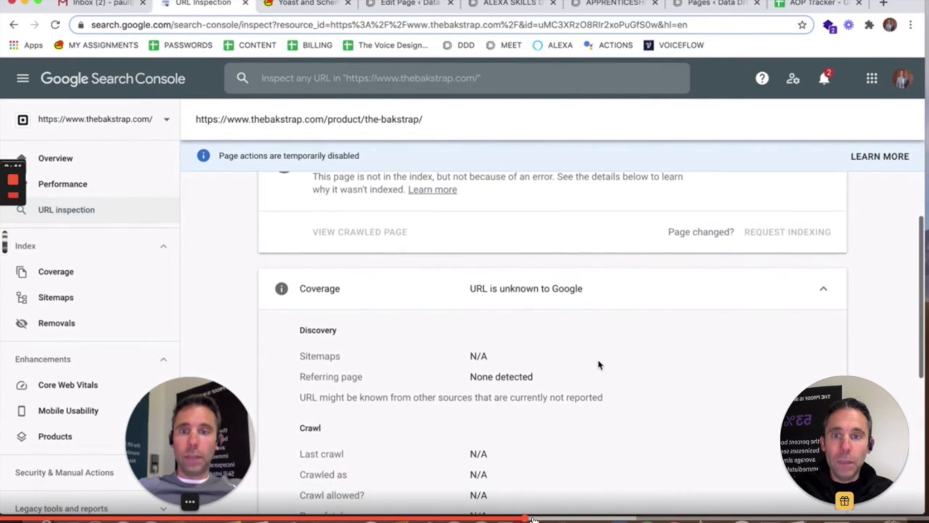
scroll(down, 3)
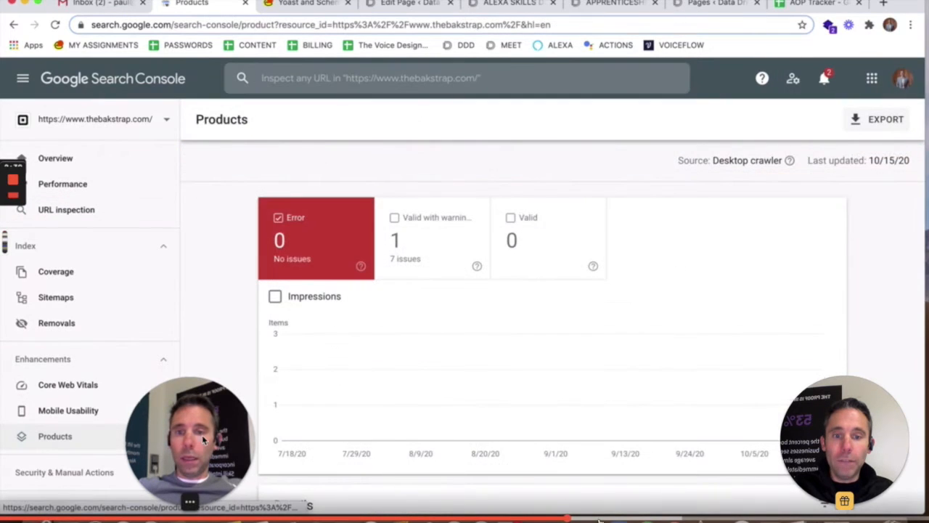
scroll(down, 3)
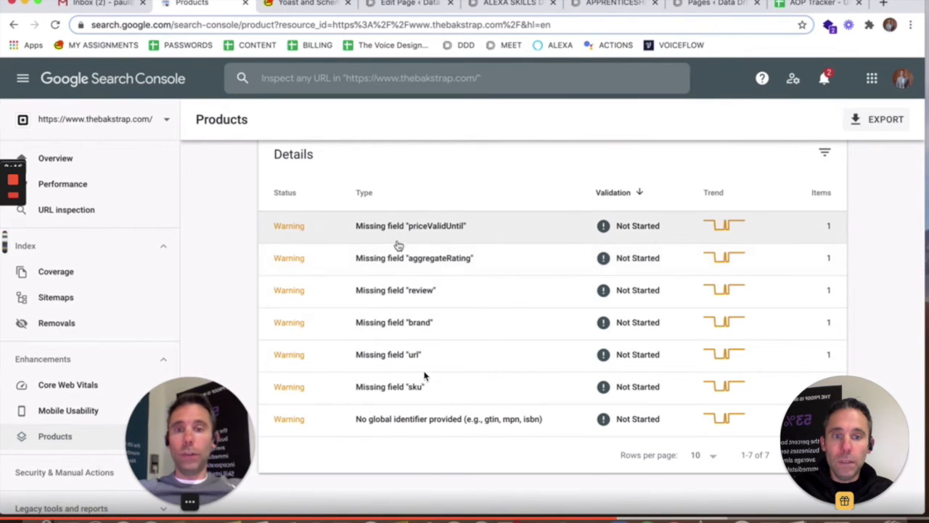
mouse_move(642, 273)
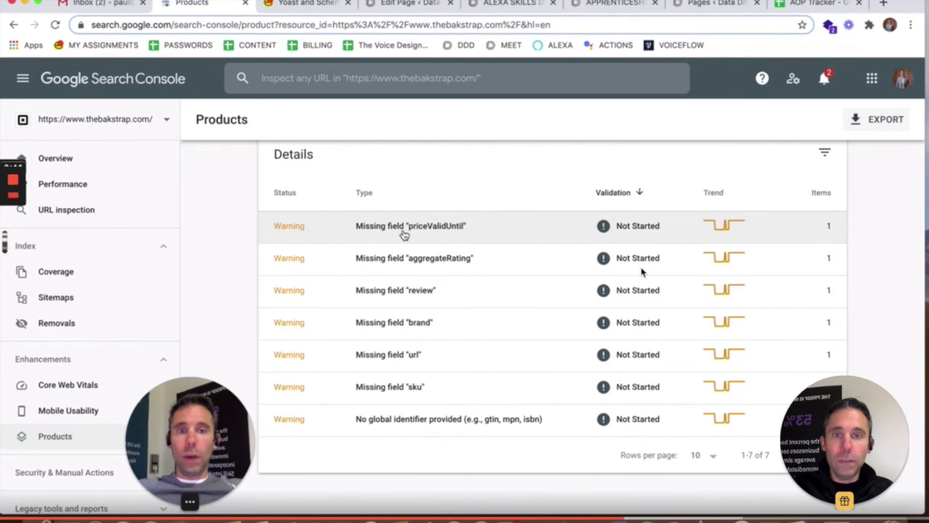
click(410, 227)
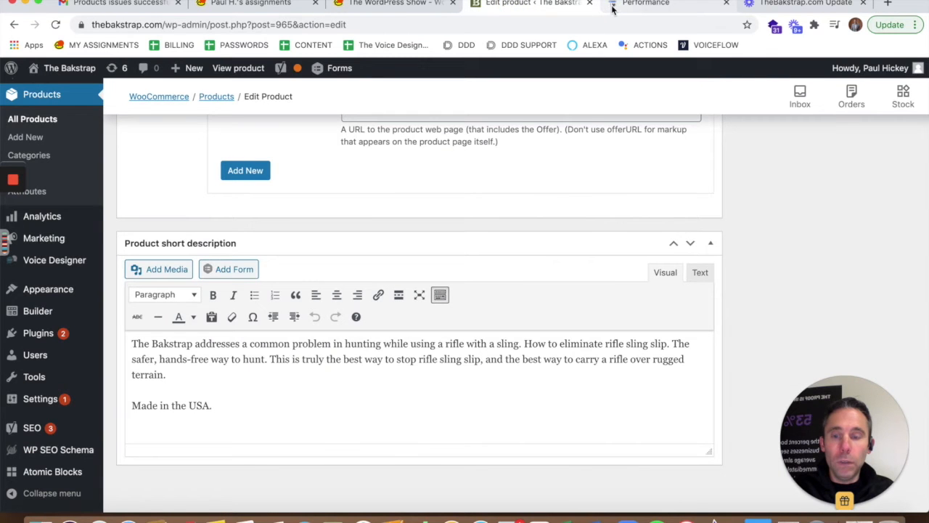
View Search Console's Products report under Enhancements, now showing 0 errors and 0 warnings
click(645, 3)
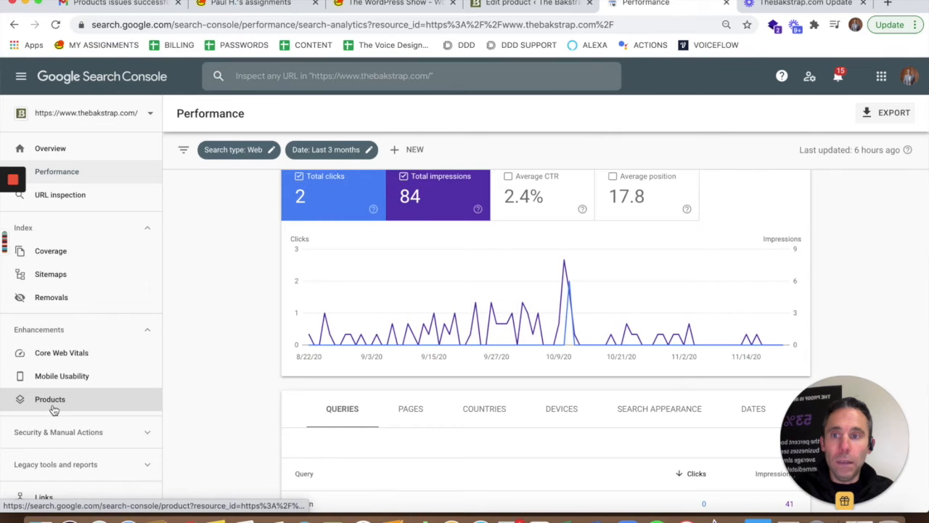
click(50, 398)
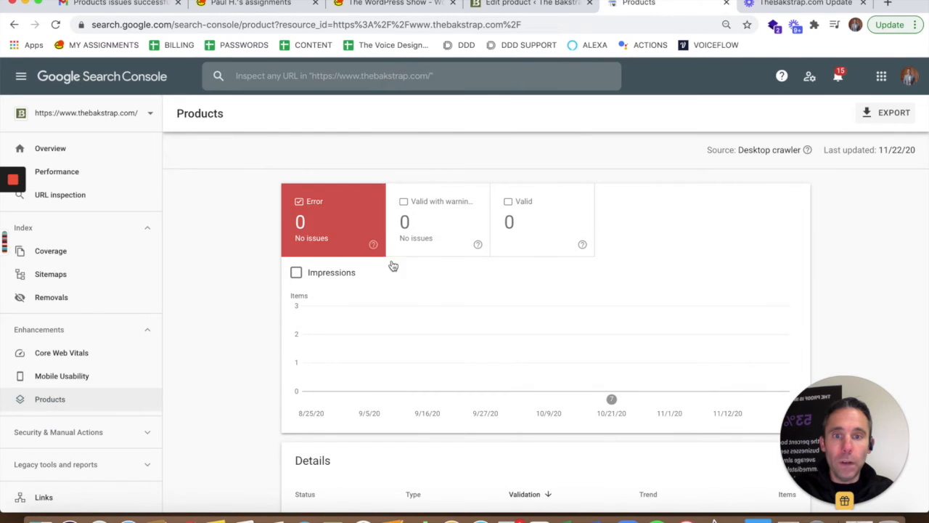